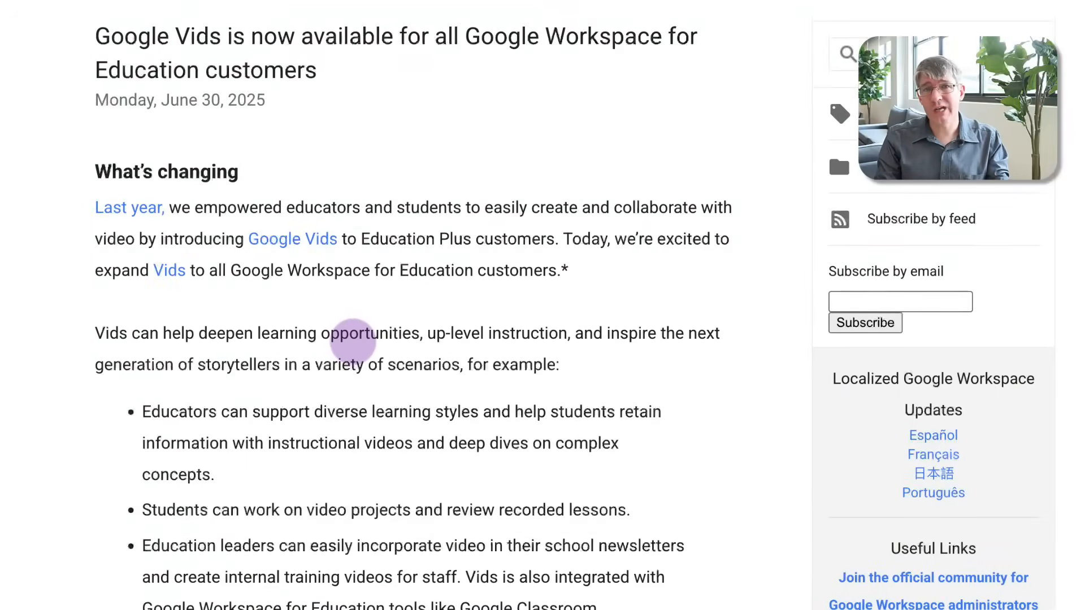
From Gmail's Google apps launcher, launch Vids, opening Google Drive in a new tab.
scroll("down", 3)
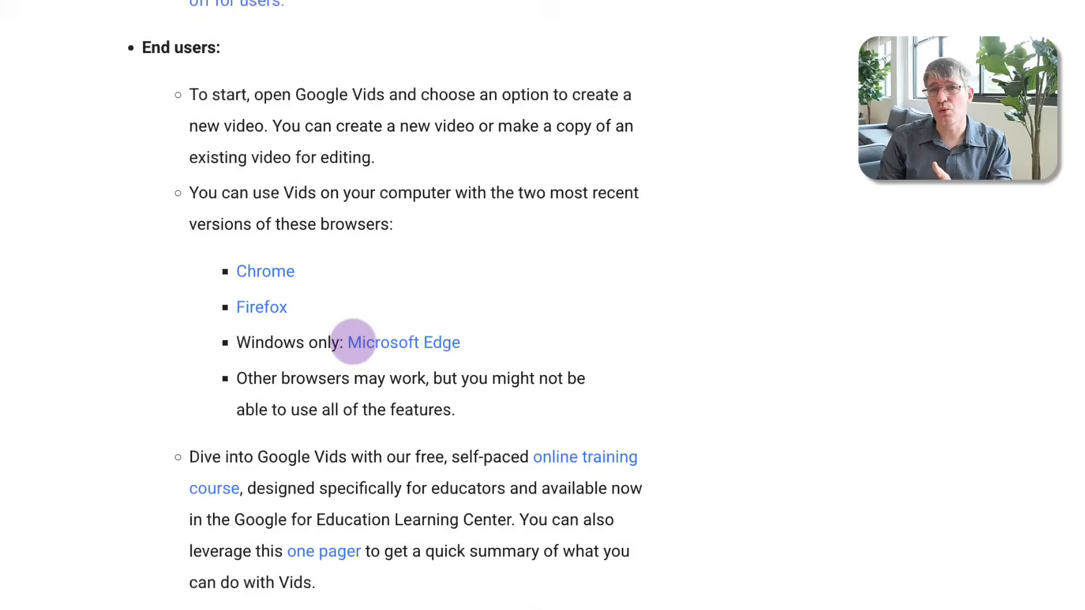
scroll("down", 3)
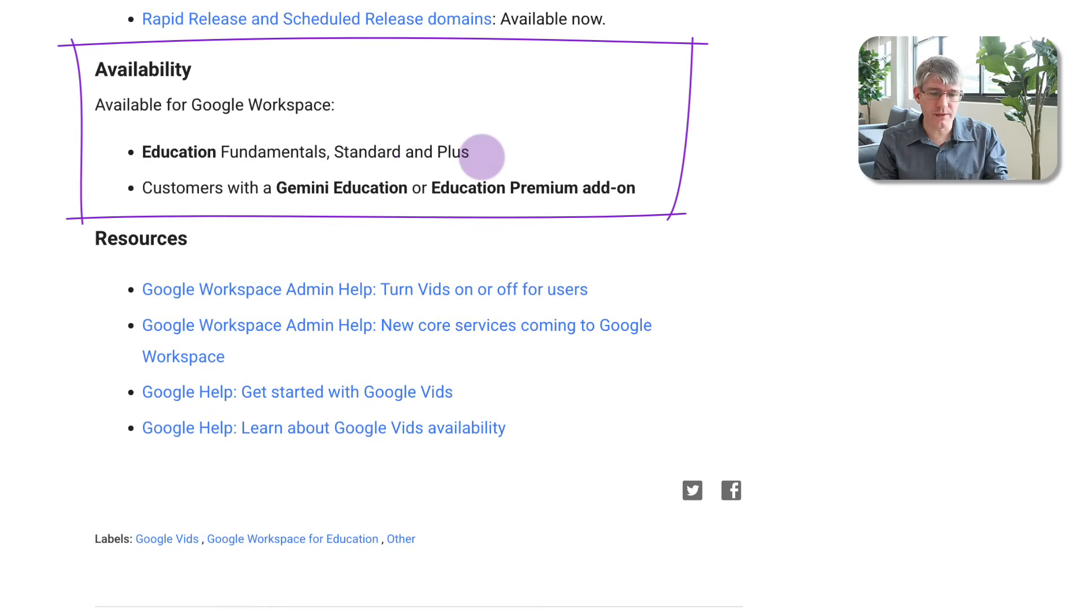
mouse_move(386, 206)
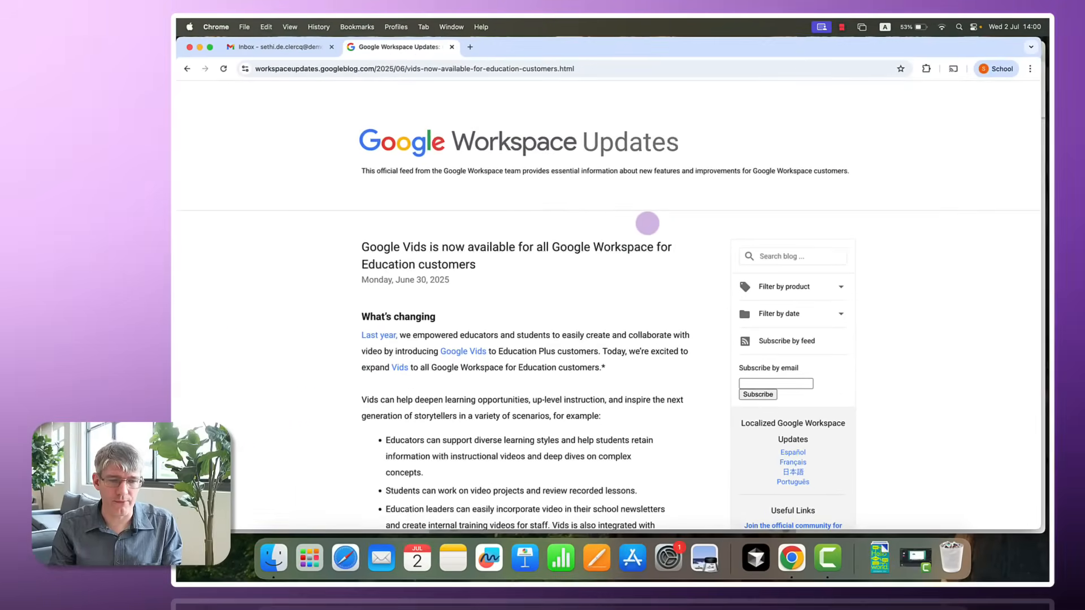
left_click(277, 46)
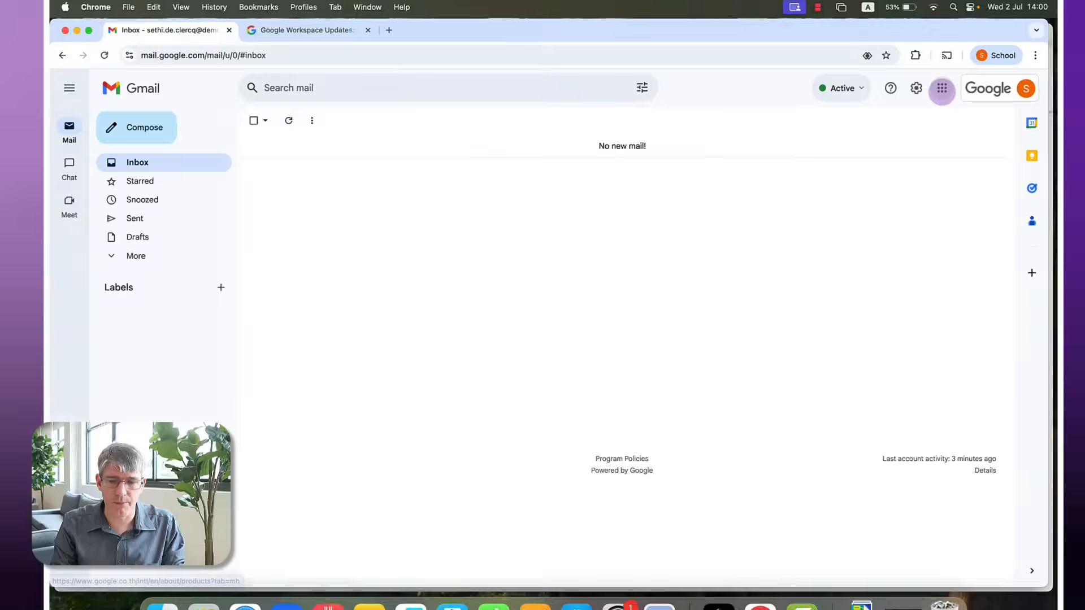
left_click(942, 89)
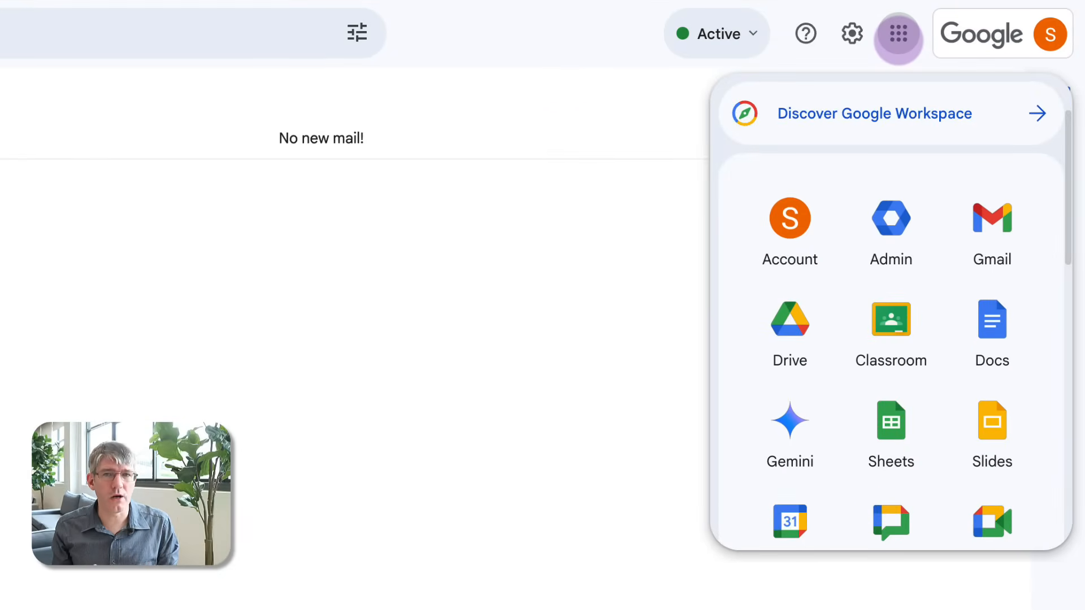
scroll("down", 3)
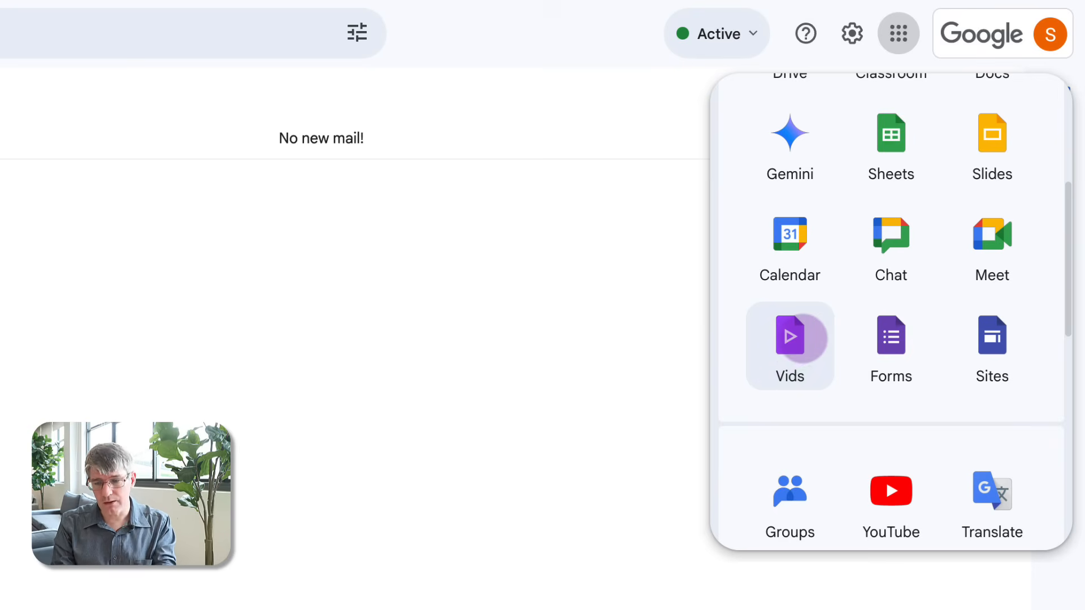
left_click(788, 345)
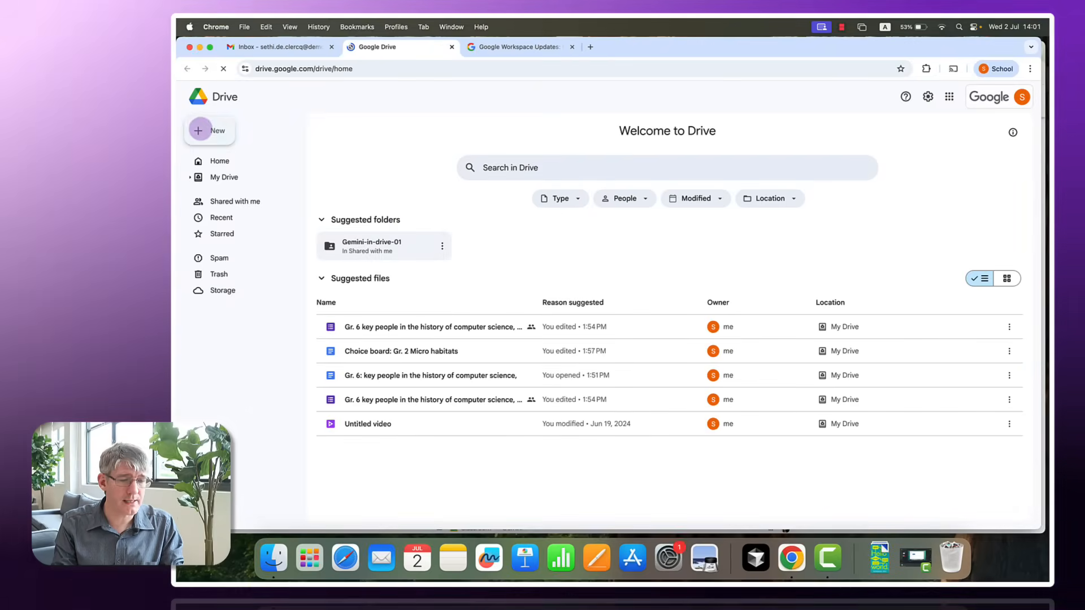
Create a new Google Vids video from Drive's New menu.
left_click(209, 130)
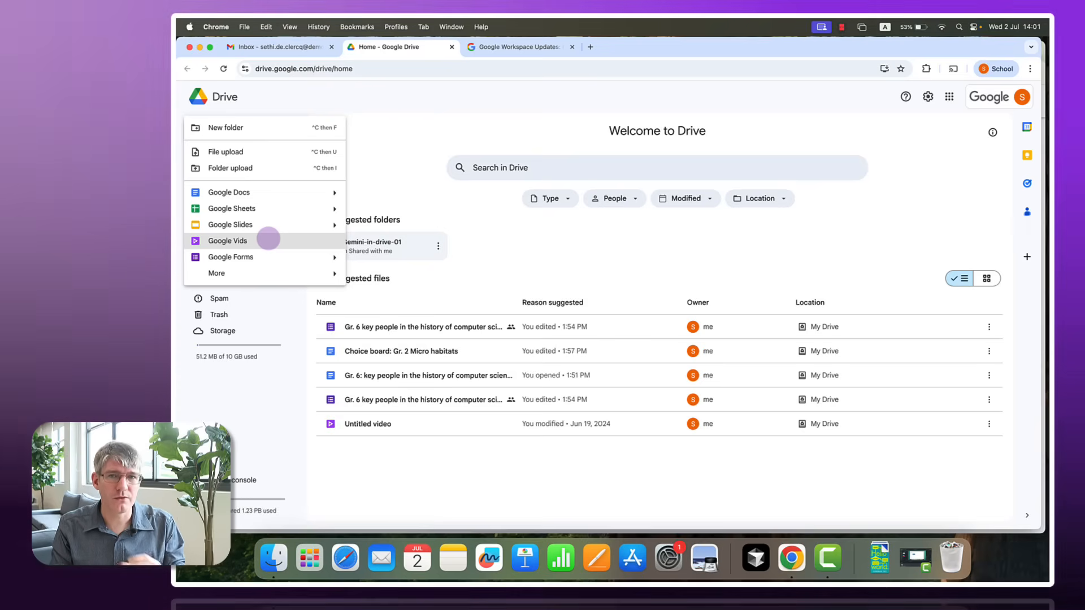
left_click(227, 240)
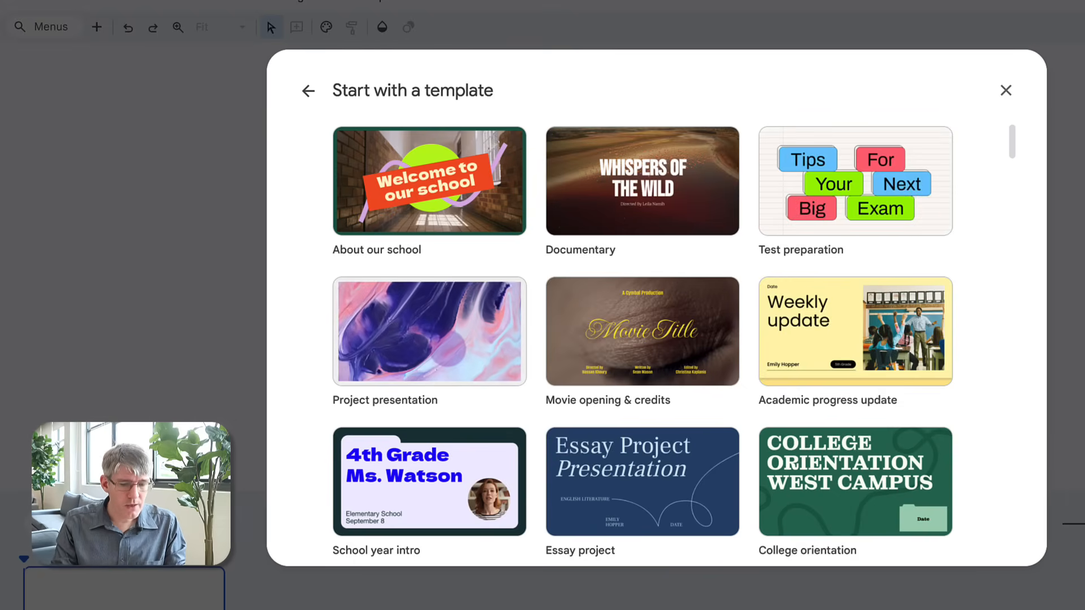
Scroll the template gallery and open the Personal celebration template.
scroll("down", 3)
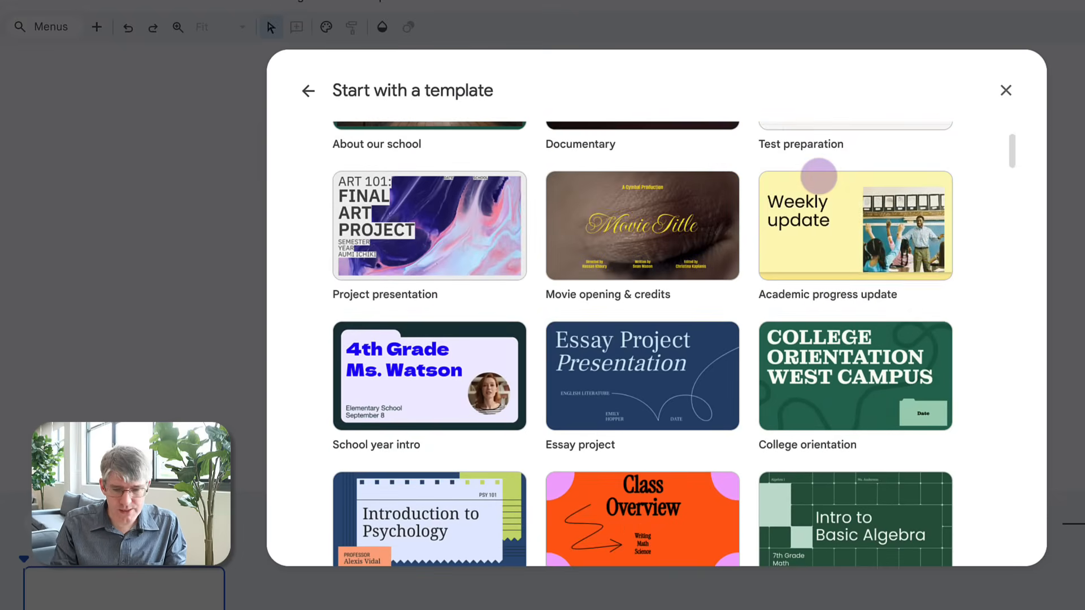
scroll("down", 3)
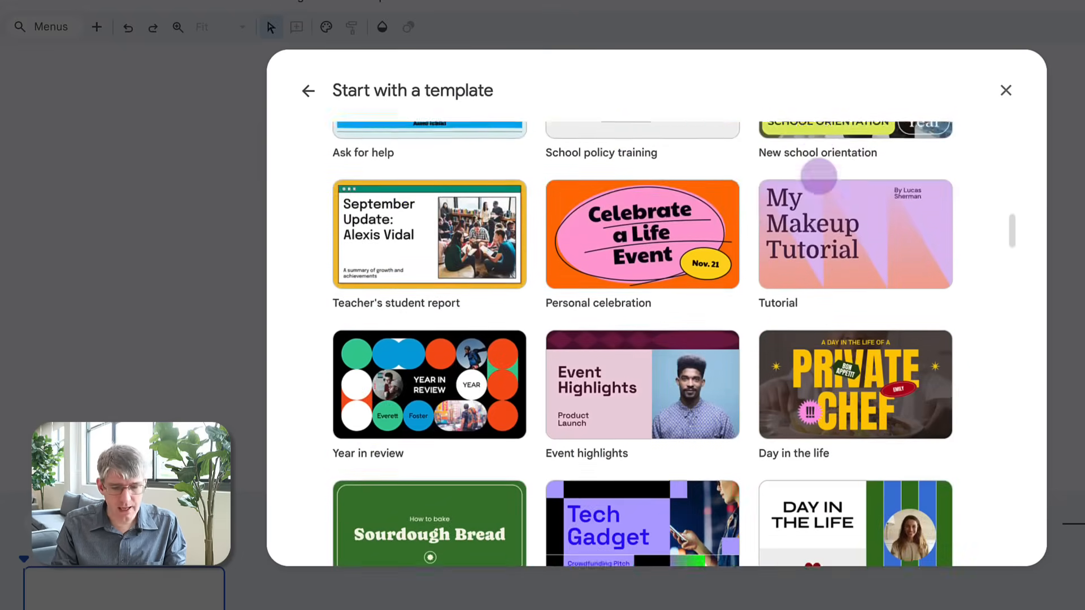
scroll("down", 3)
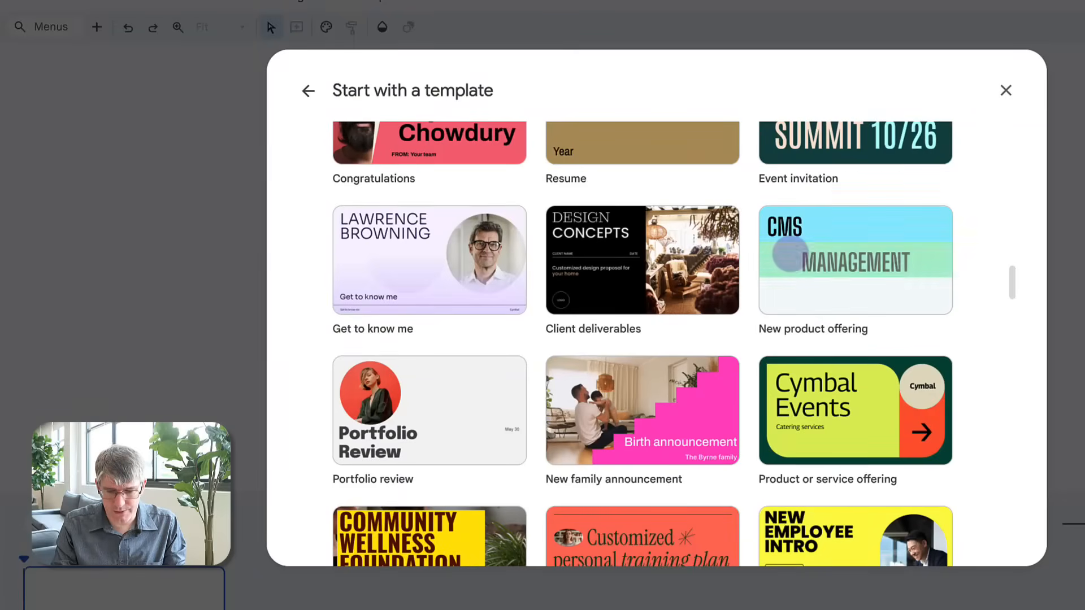
scroll("down", 3)
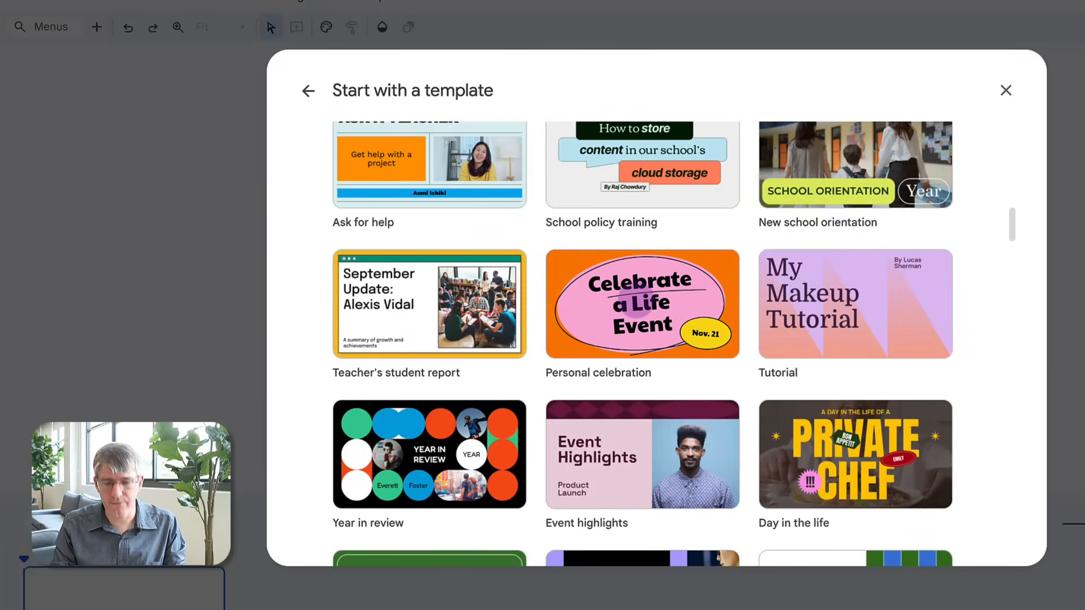
left_click(641, 304)
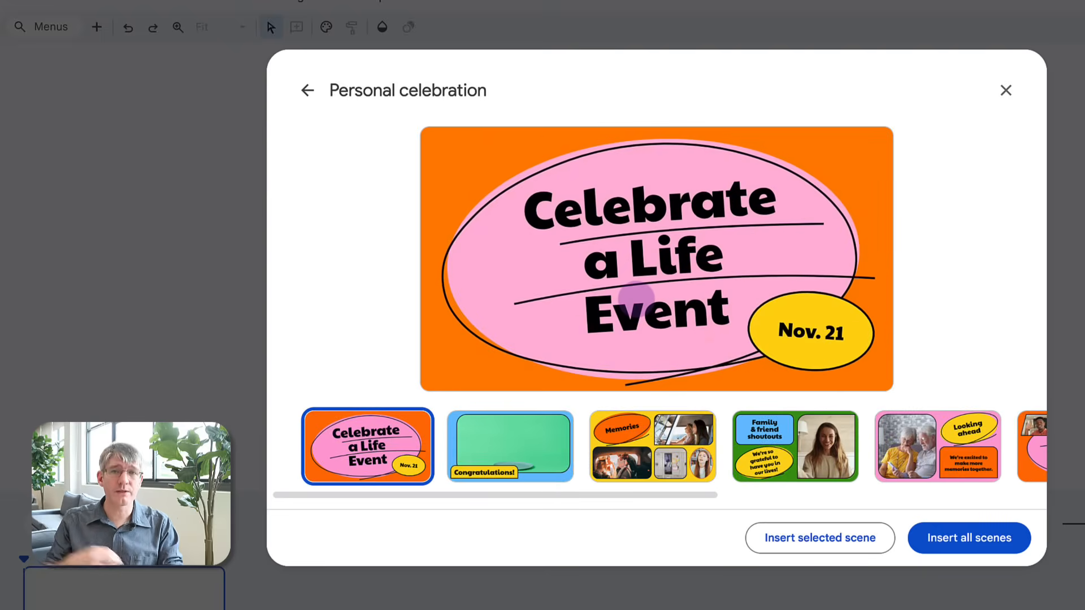
mouse_move(368, 446)
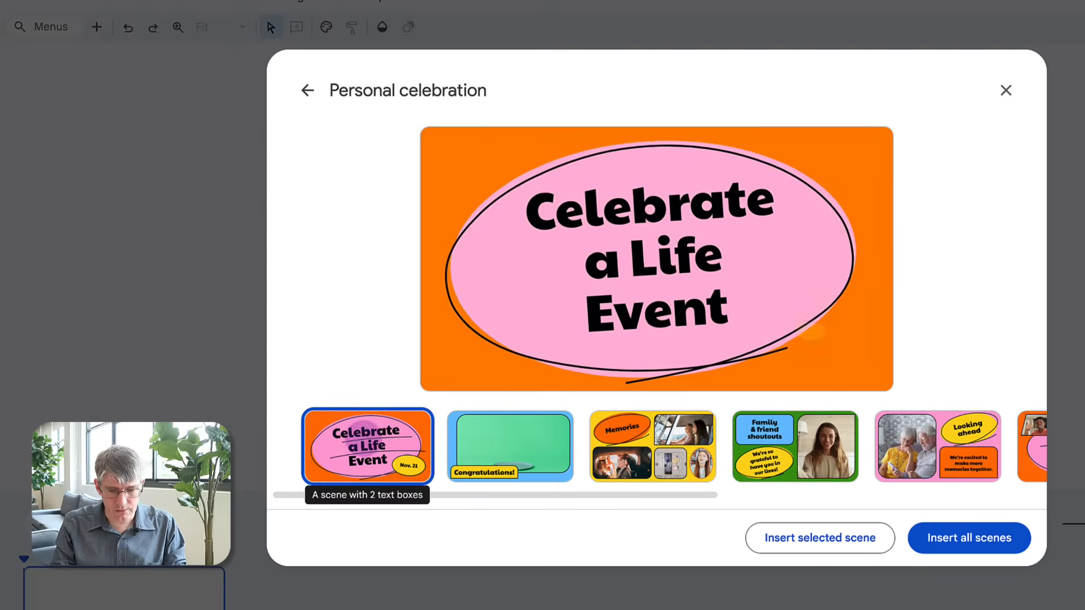
Preview the title, cake and shoutouts scenes, then insert only the Celebrate a Life Event scene.
left_click(510, 446)
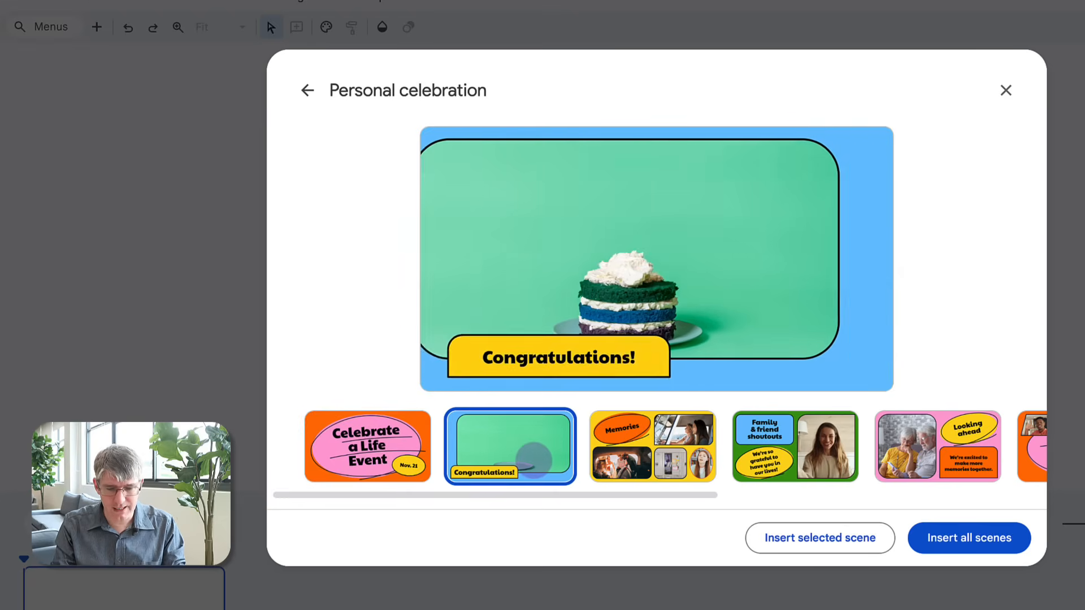
left_click(652, 446)
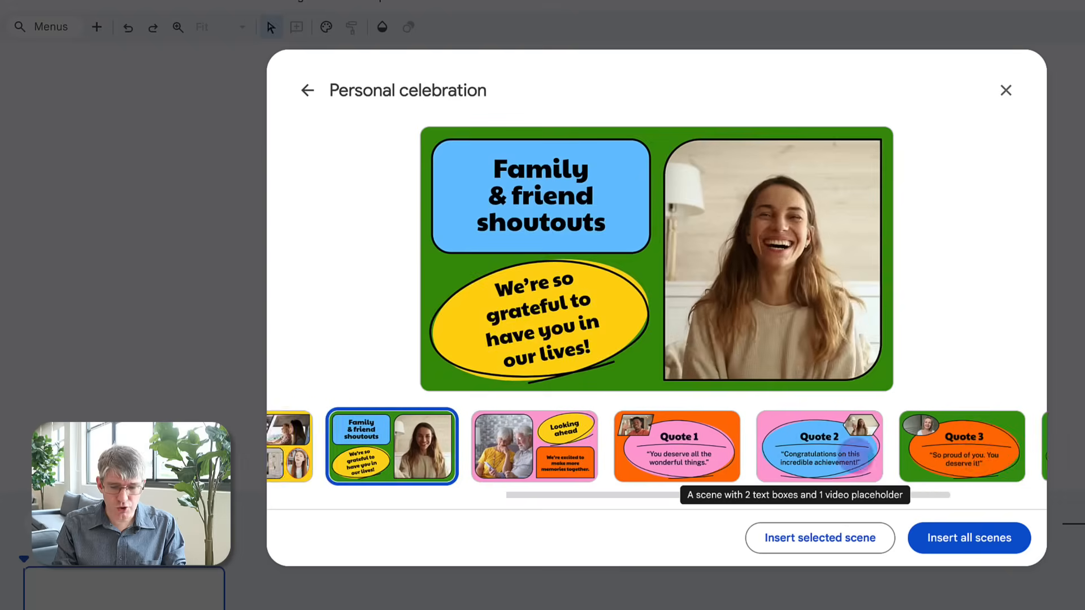
left_click(960, 446)
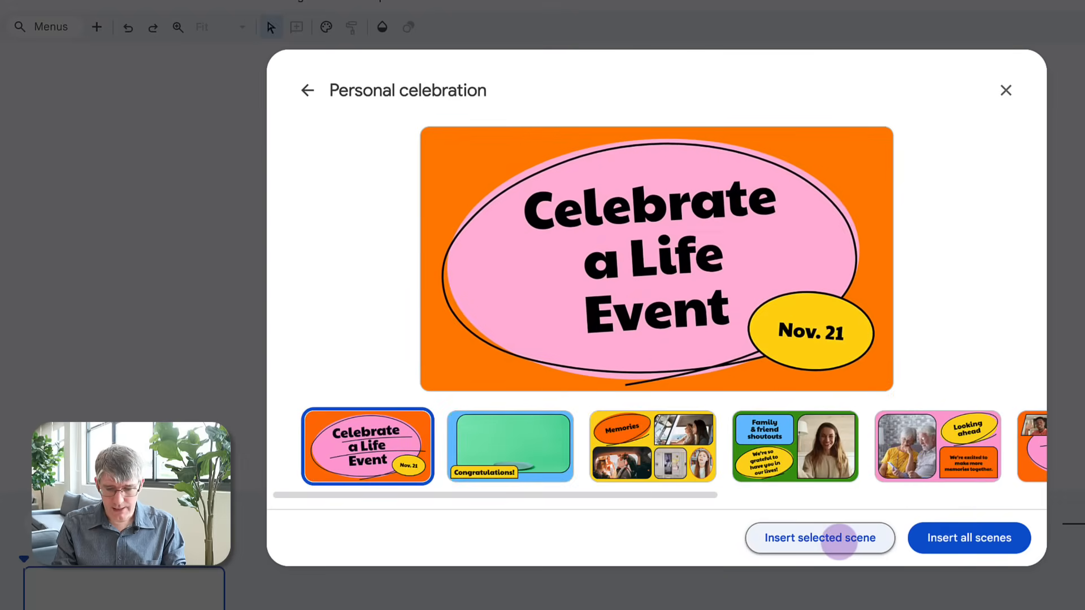
left_click(820, 538)
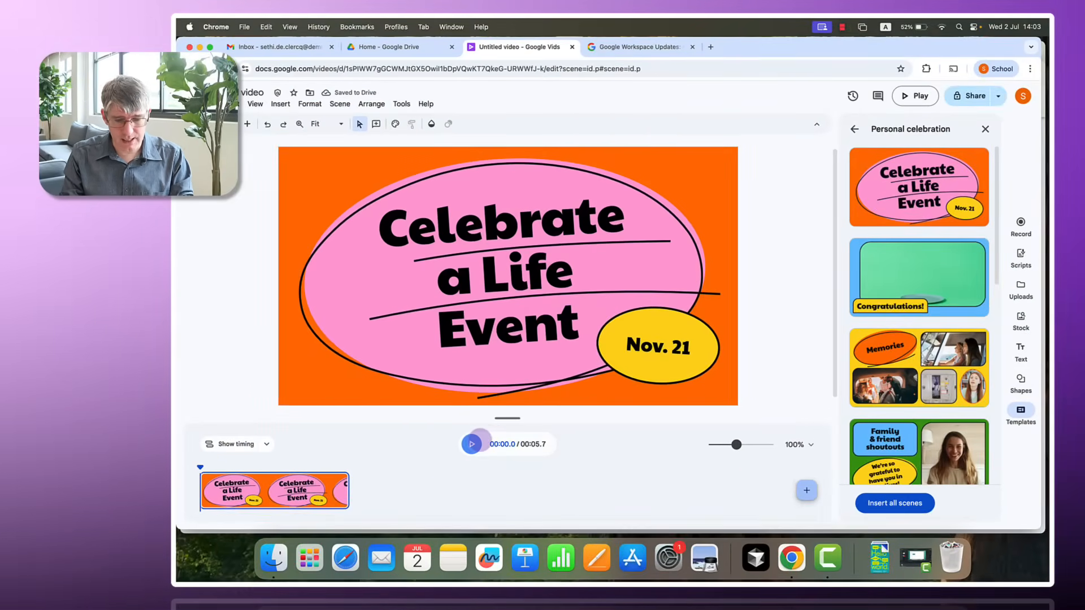
Change the title text to 'Happy Birthday' and the date bubble to Jul. 2.
left_click(471, 444)
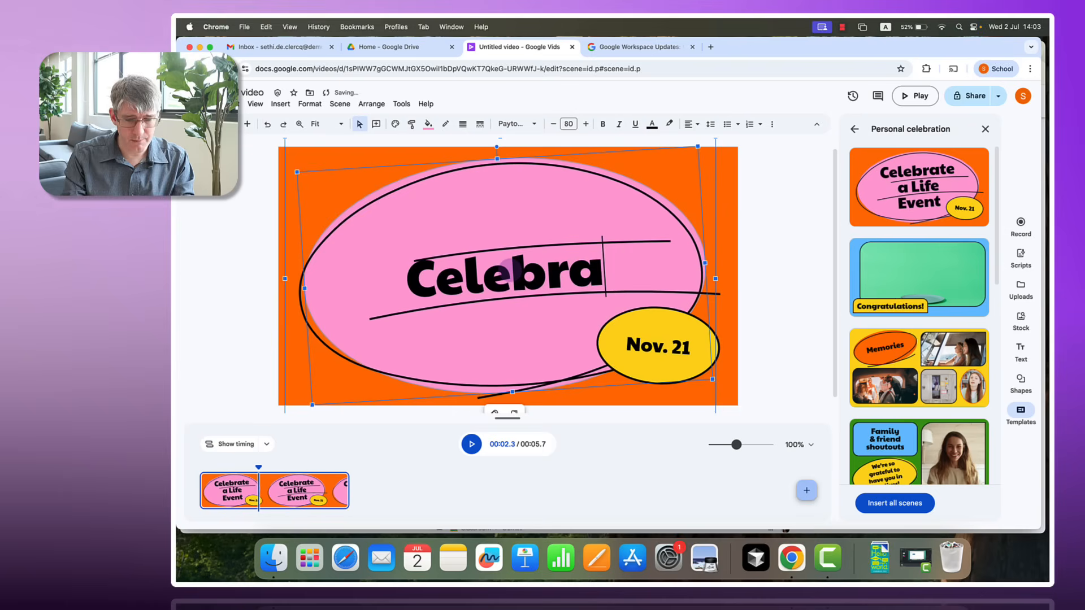
type("Happy")
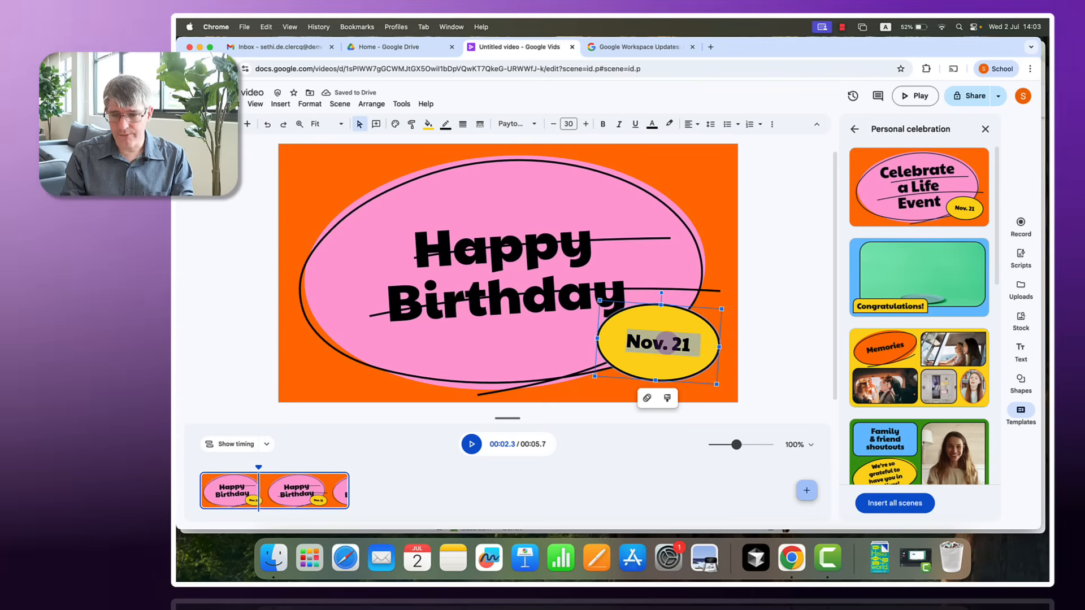
type("Jul. 2")
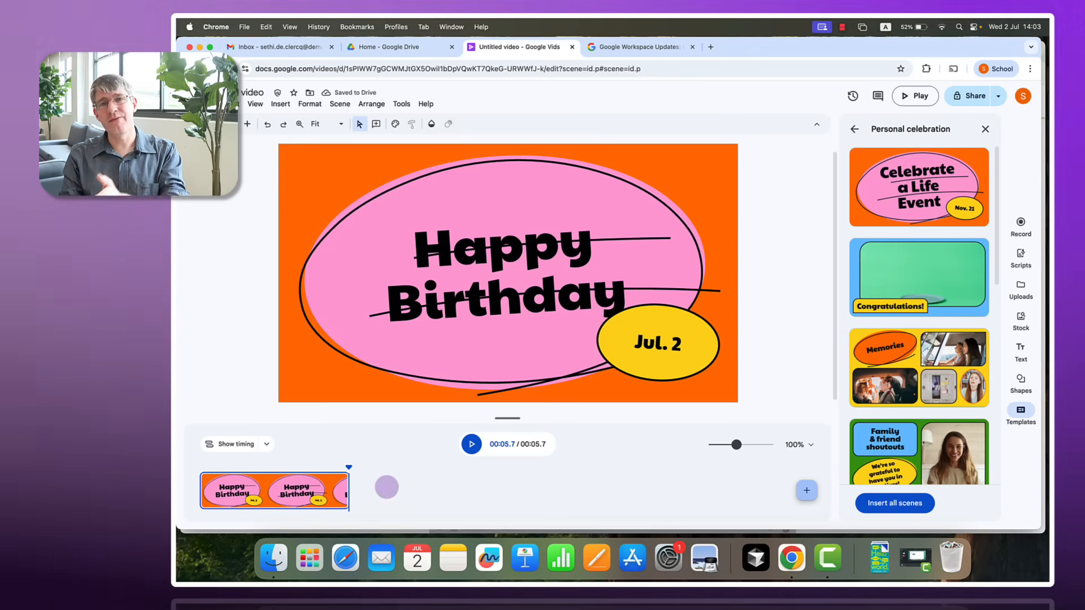
Add a Quote 2 scene reading 'Congratulations on this special day!' and start recording its hexagon video.
scroll("down", 3)
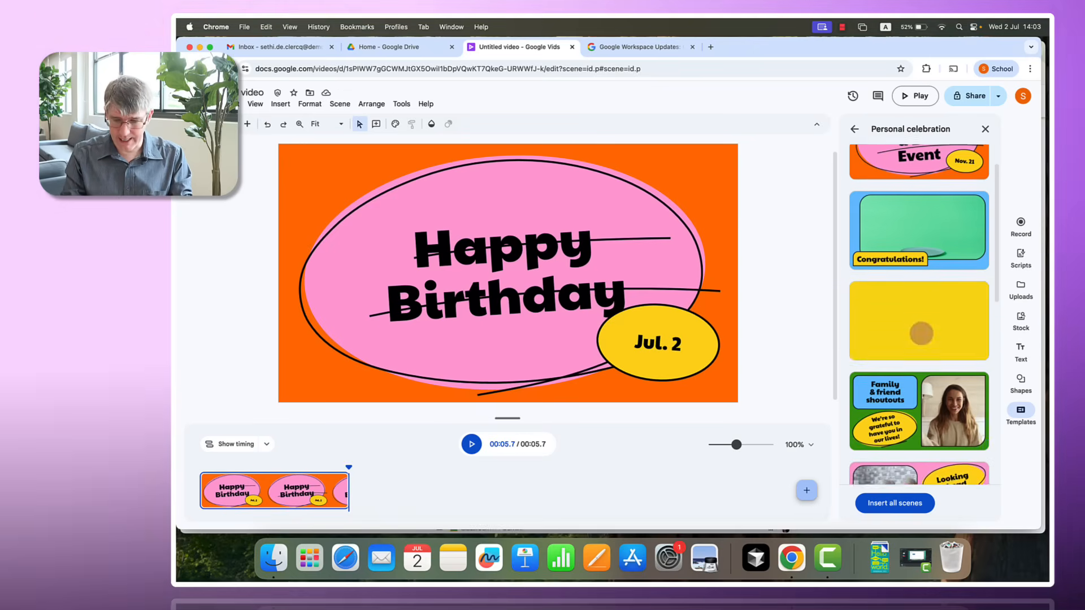
scroll("down", 3)
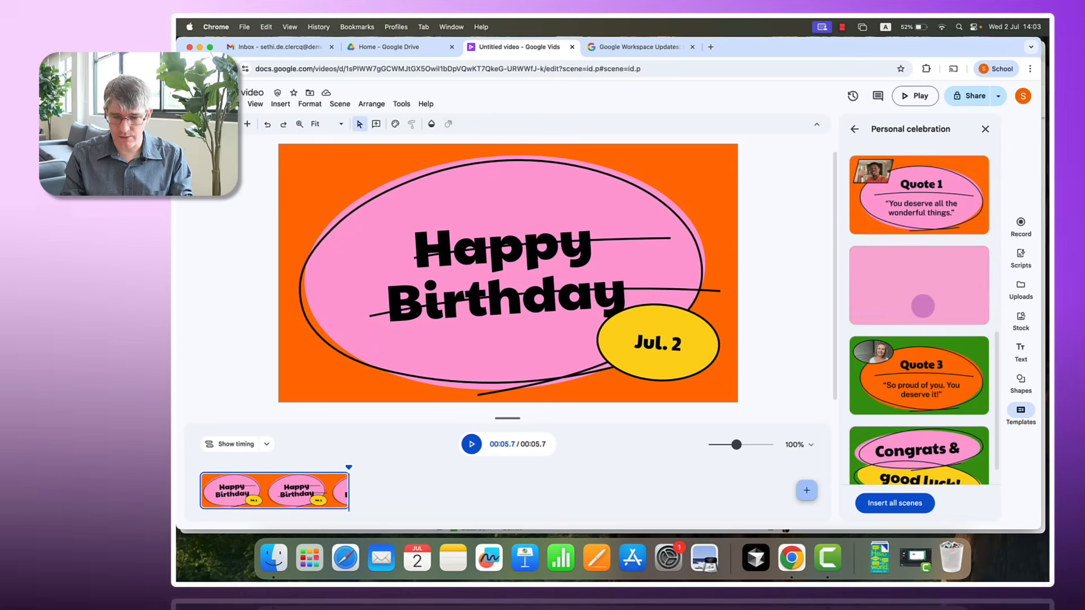
left_click(919, 284)
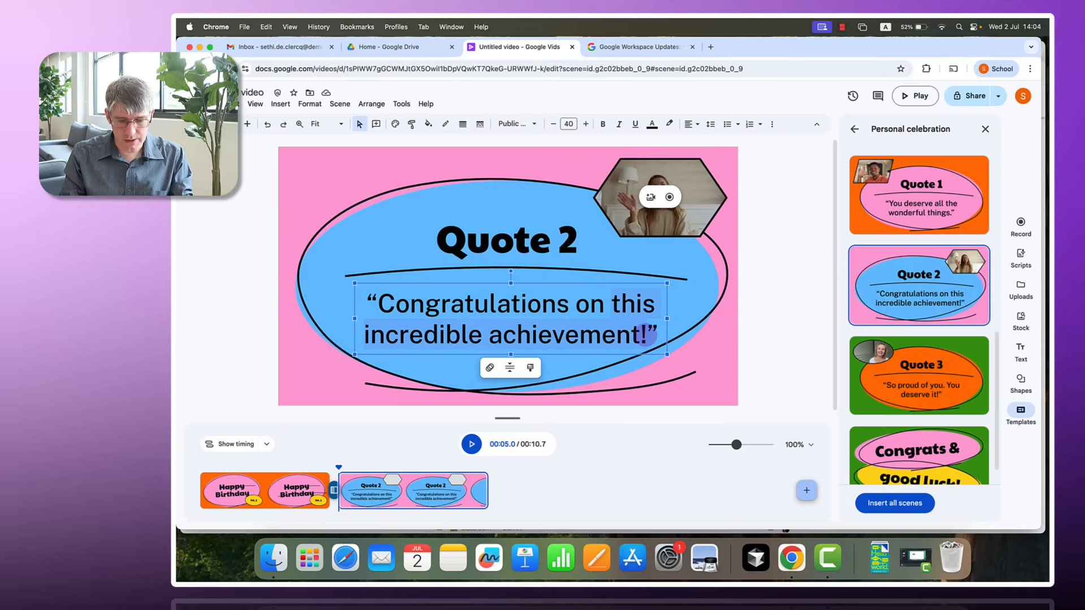
type("spoecial day!”")
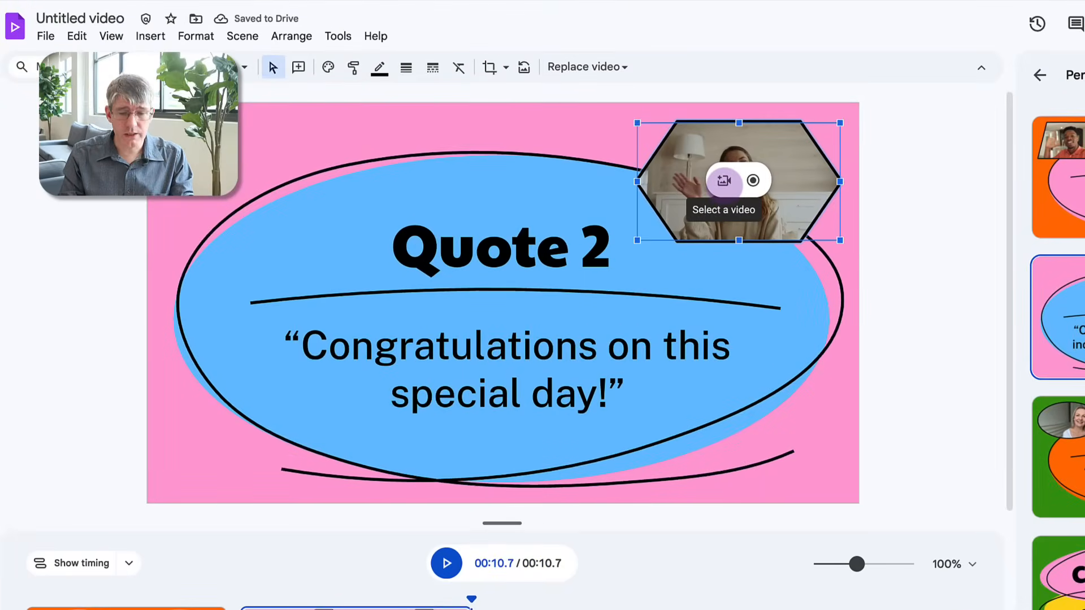
mouse_move(752, 181)
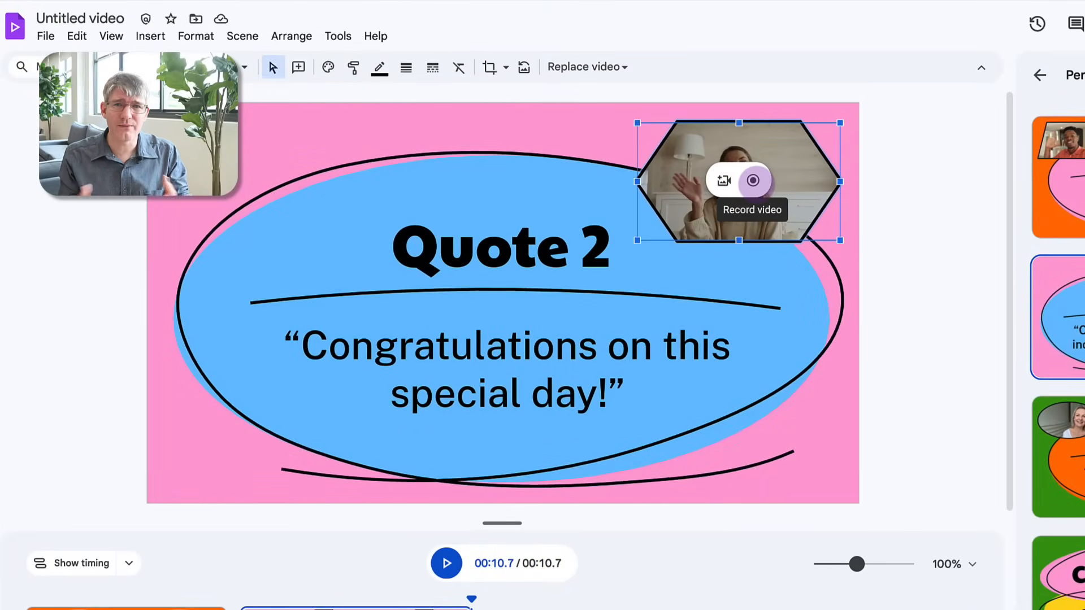
mouse_move(753, 180)
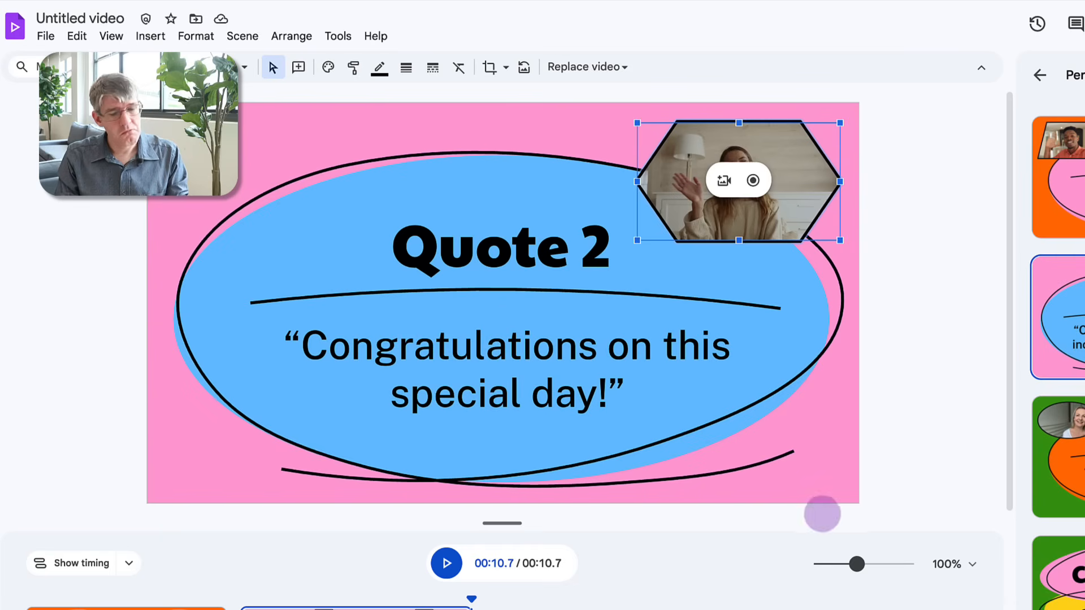
mouse_move(752, 181)
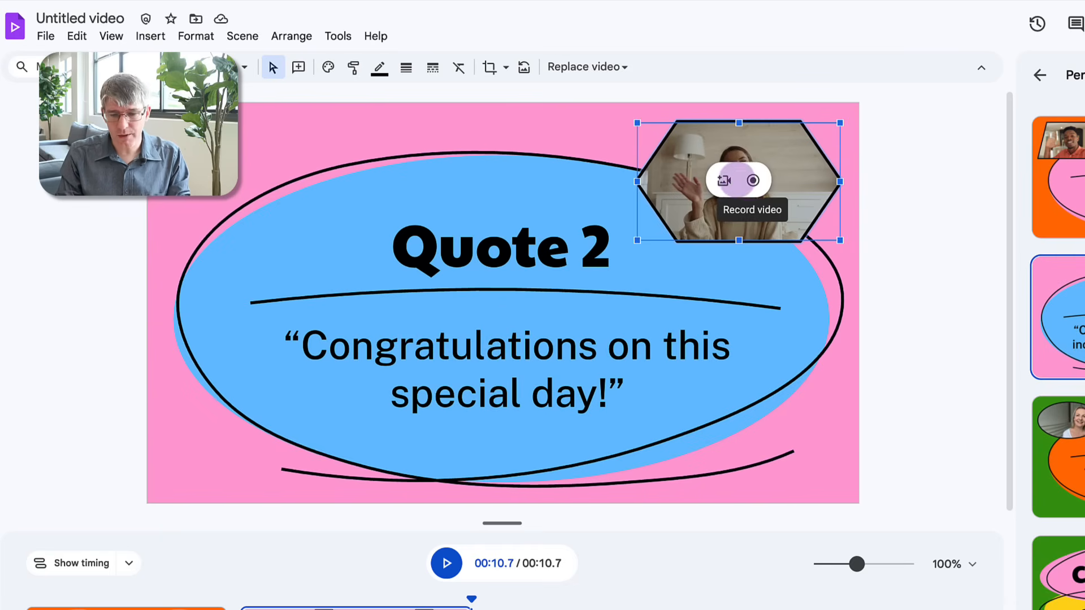
left_click(753, 181)
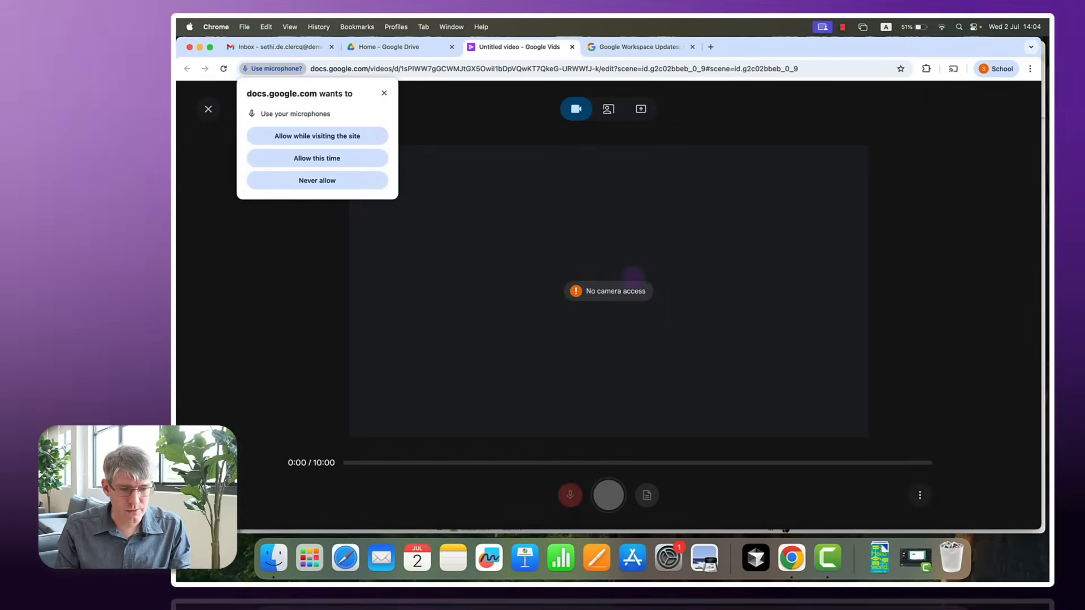
Allow microphone access for the site and camera access this time.
left_click(317, 158)
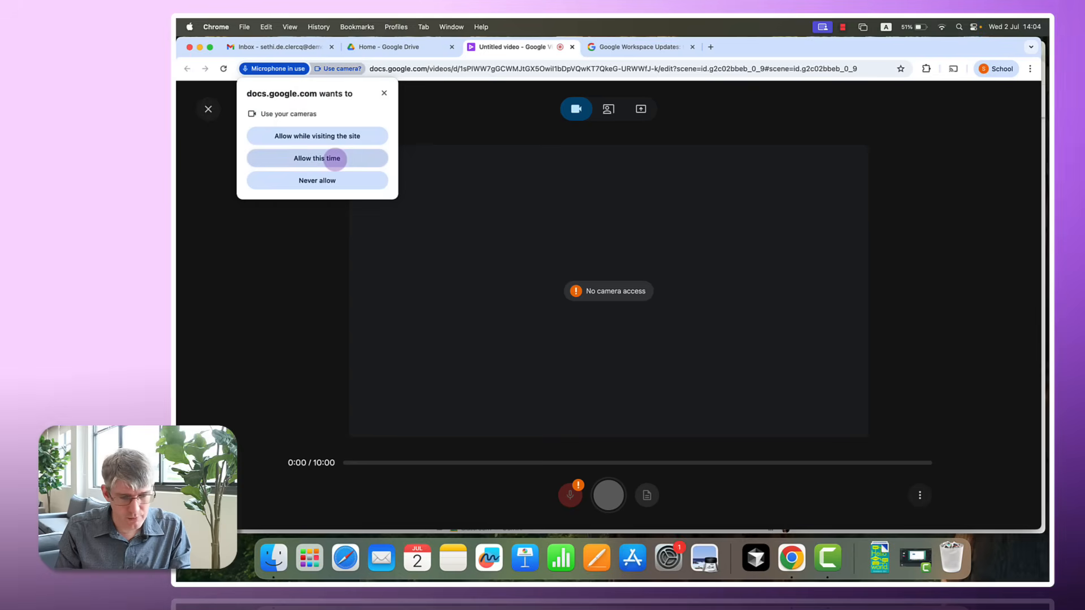
left_click(317, 158)
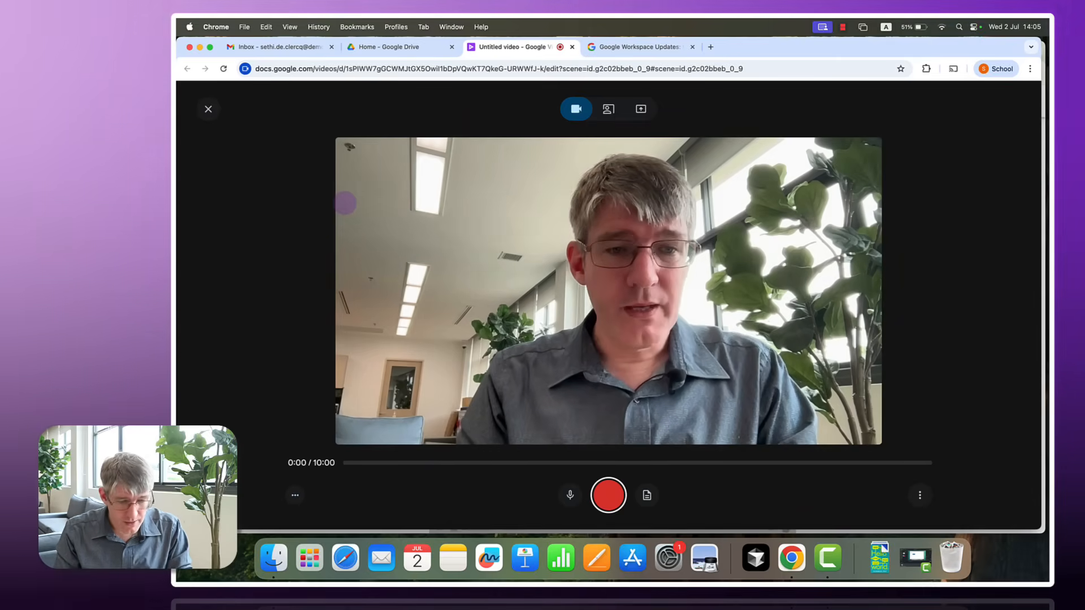
mouse_move(608, 495)
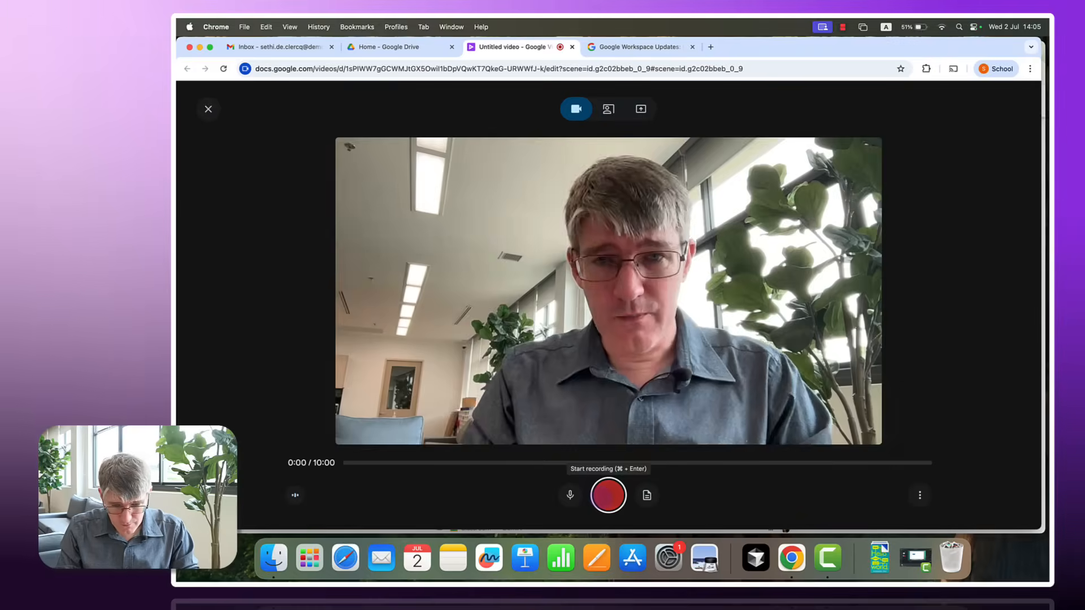
Record a 15-second webcam greeting and insert it into the Quote 2 scene.
left_click(607, 495)
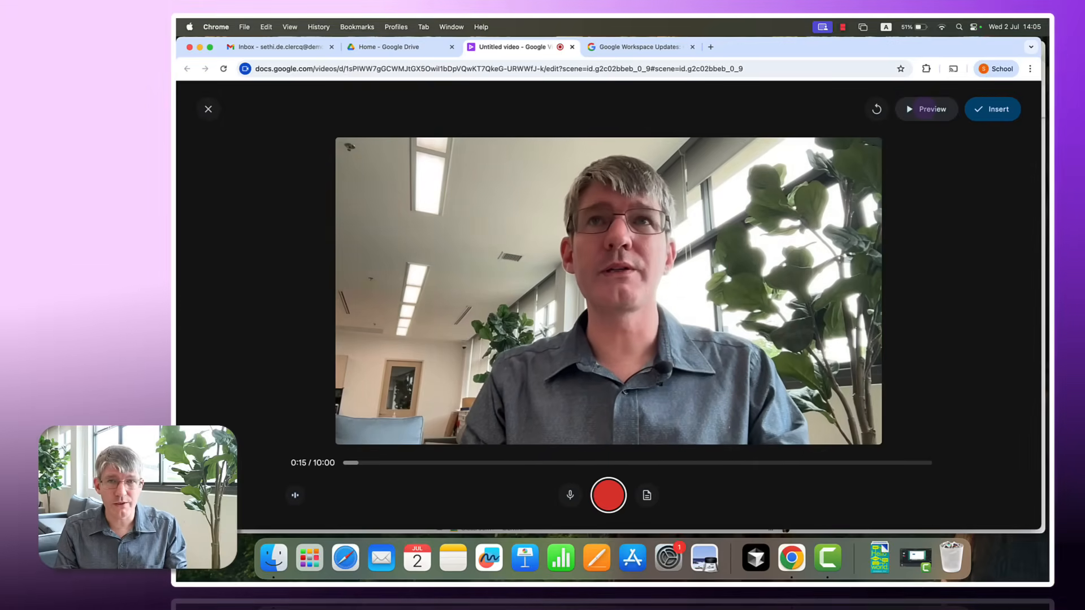
left_click(608, 495)
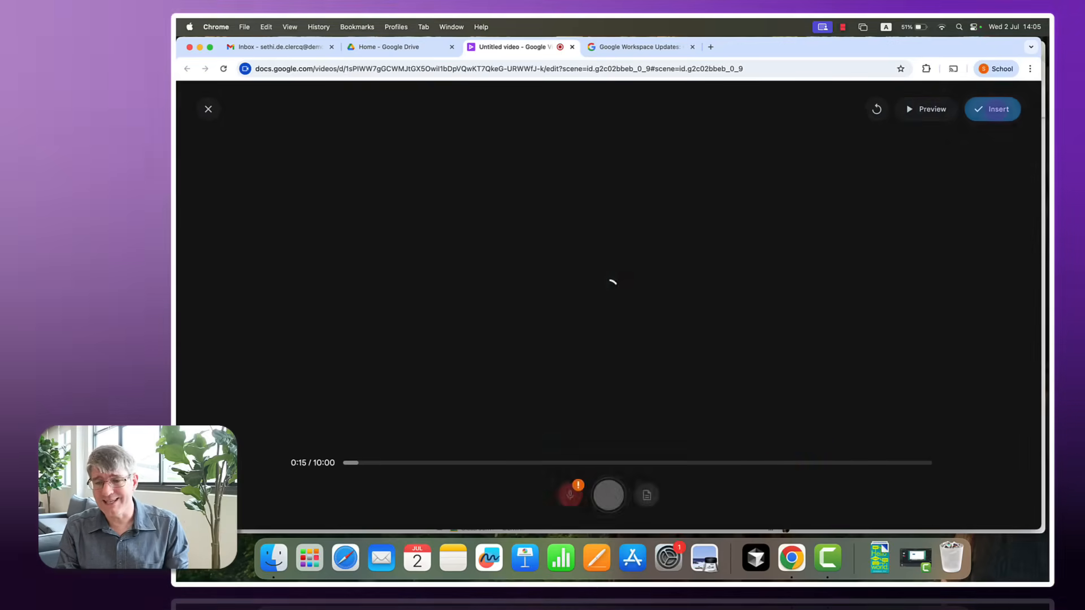
Play and pause the Quote 2 scene to check the webcam greeting in the hexagon.
left_click(207, 109)
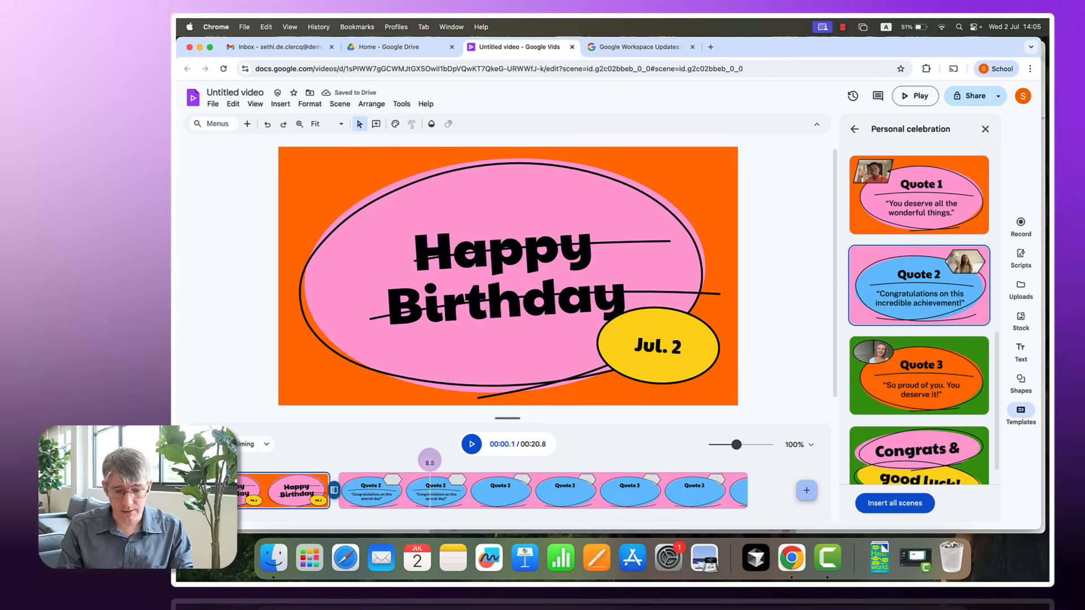
left_click(471, 445)
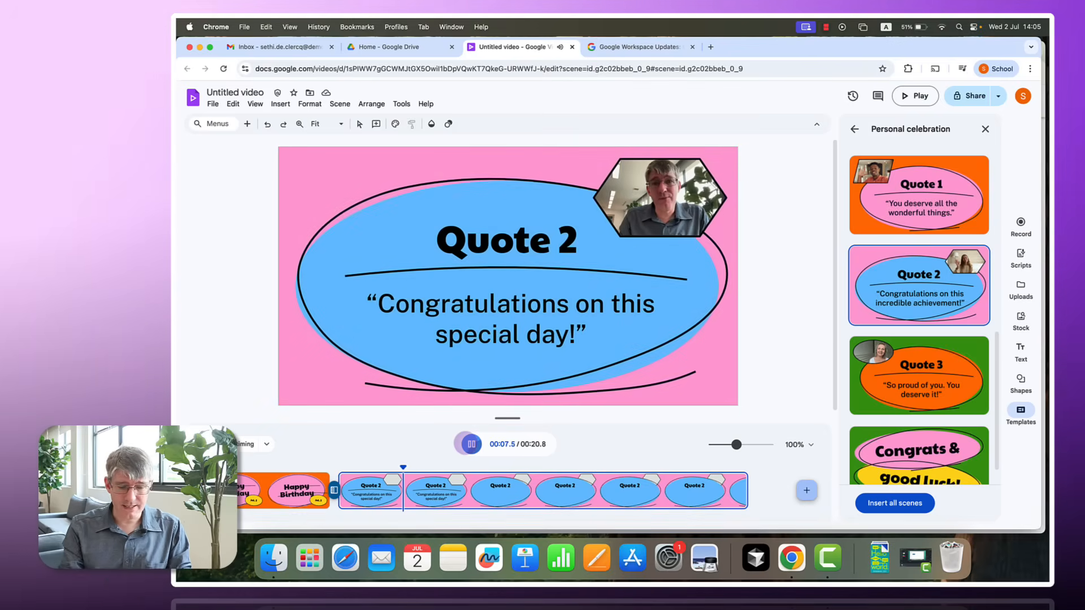
left_click(468, 444)
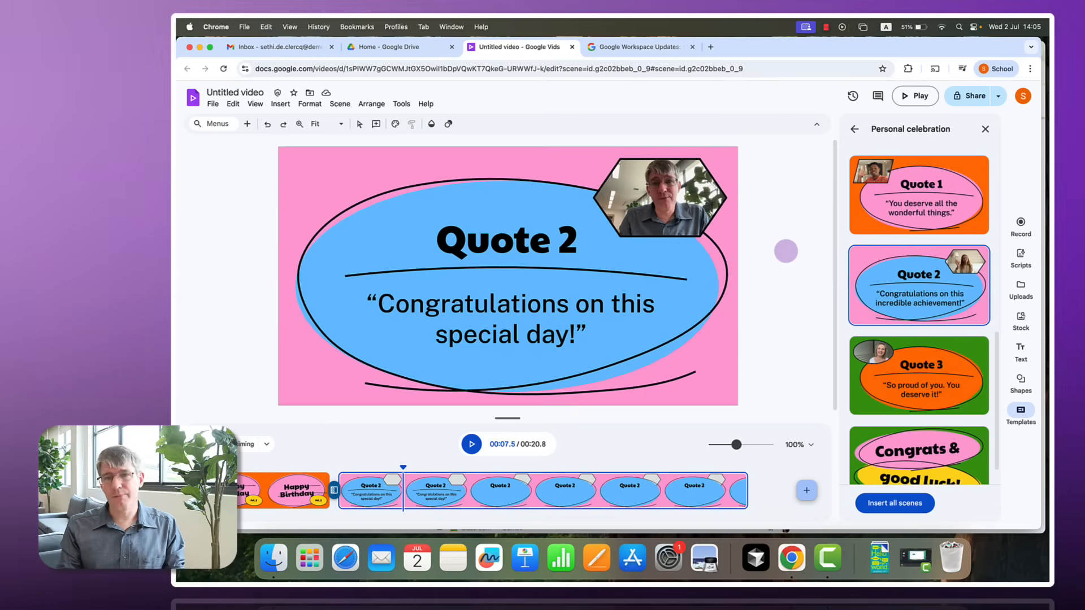
mouse_move(807, 491)
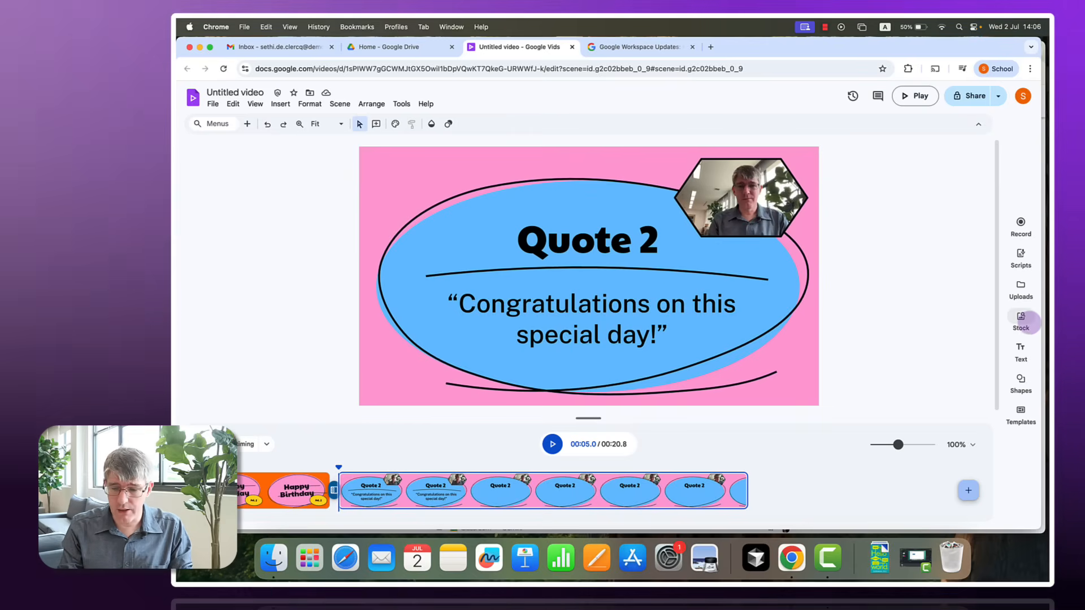
Open the Stock & web library and scroll to stickers, sound effects and GIFs.
left_click(1020, 320)
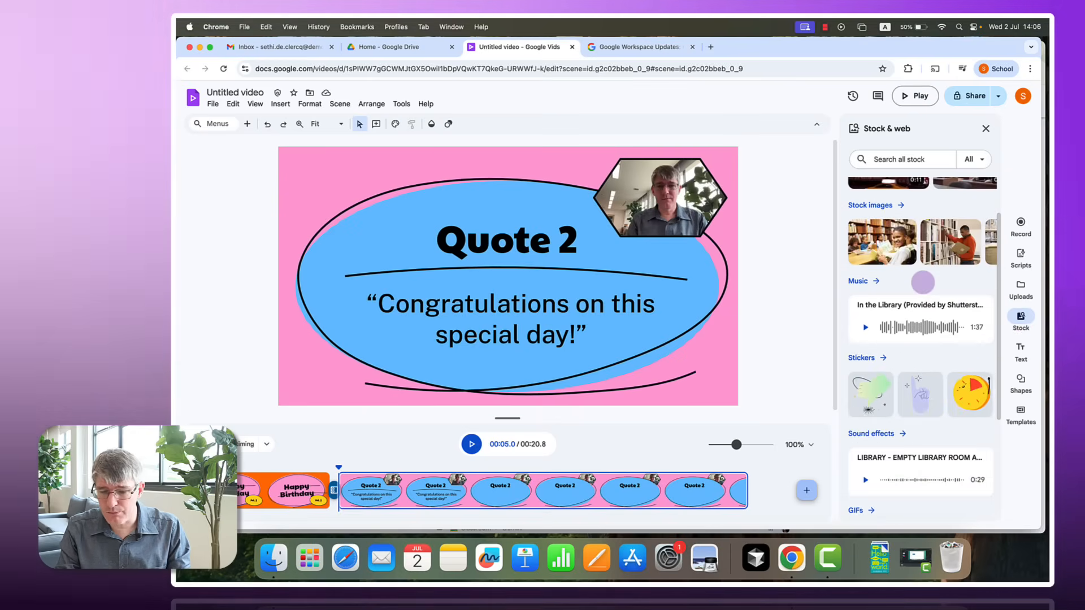
scroll("down", 3)
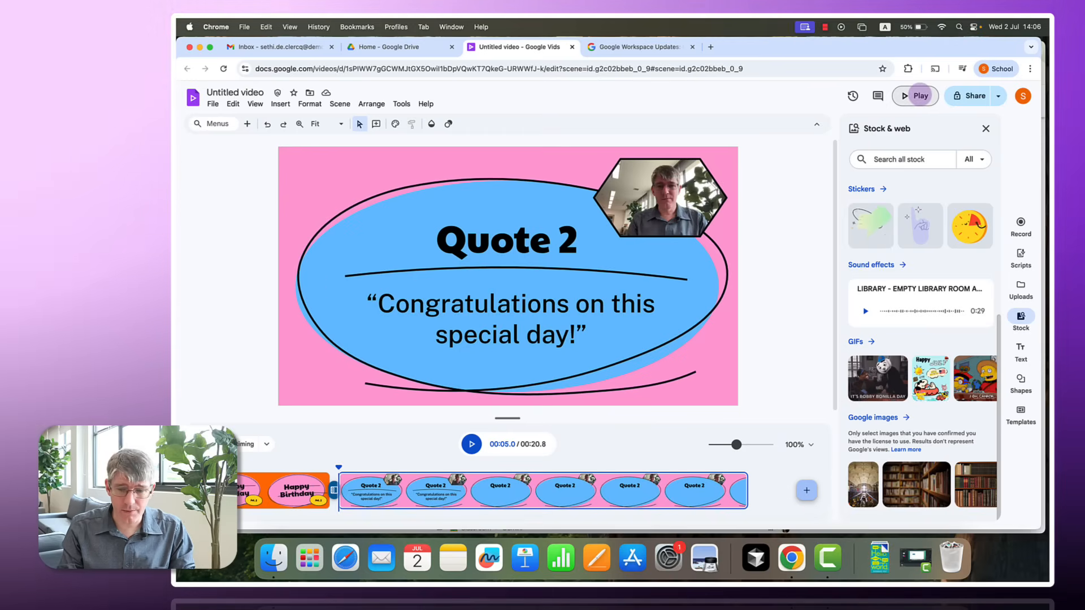
left_click(915, 95)
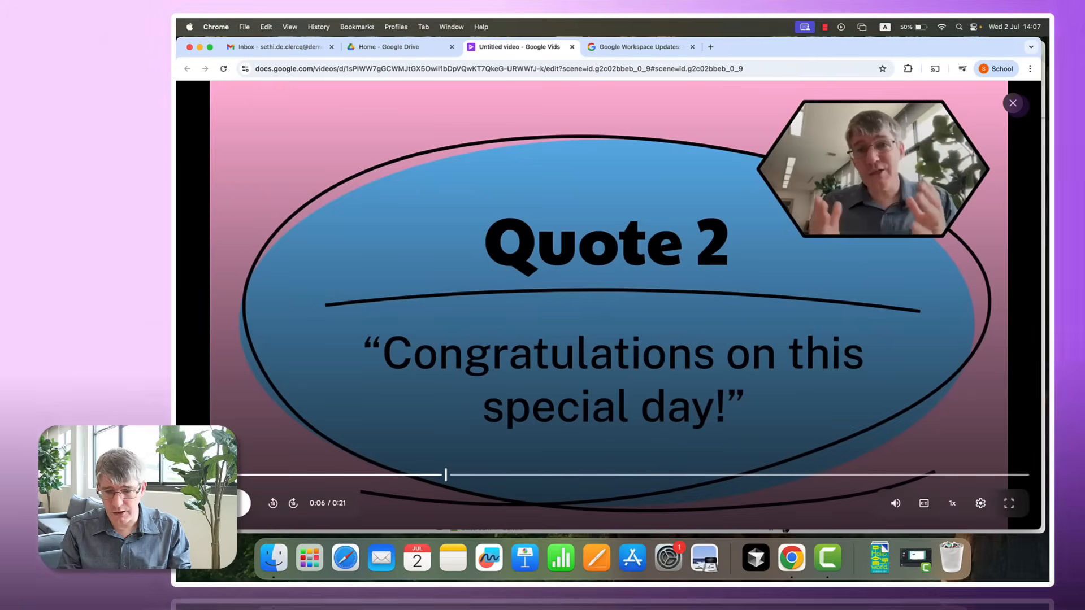
left_click(1014, 103)
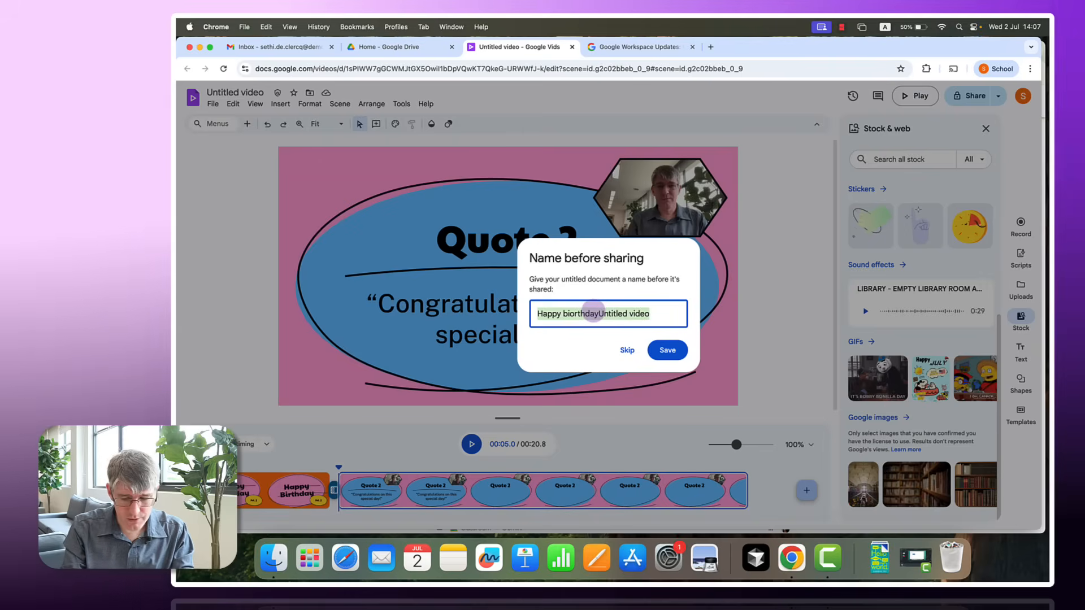
Name the video 'Happy Birthday' and save the name before sharing.
type("Happy Birt")
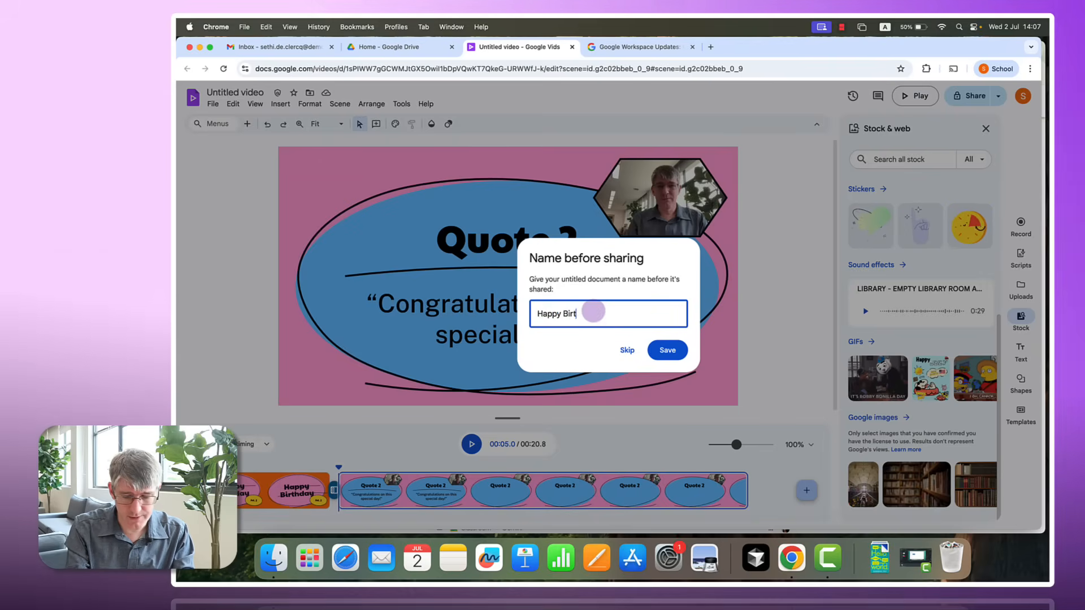
left_click(666, 351)
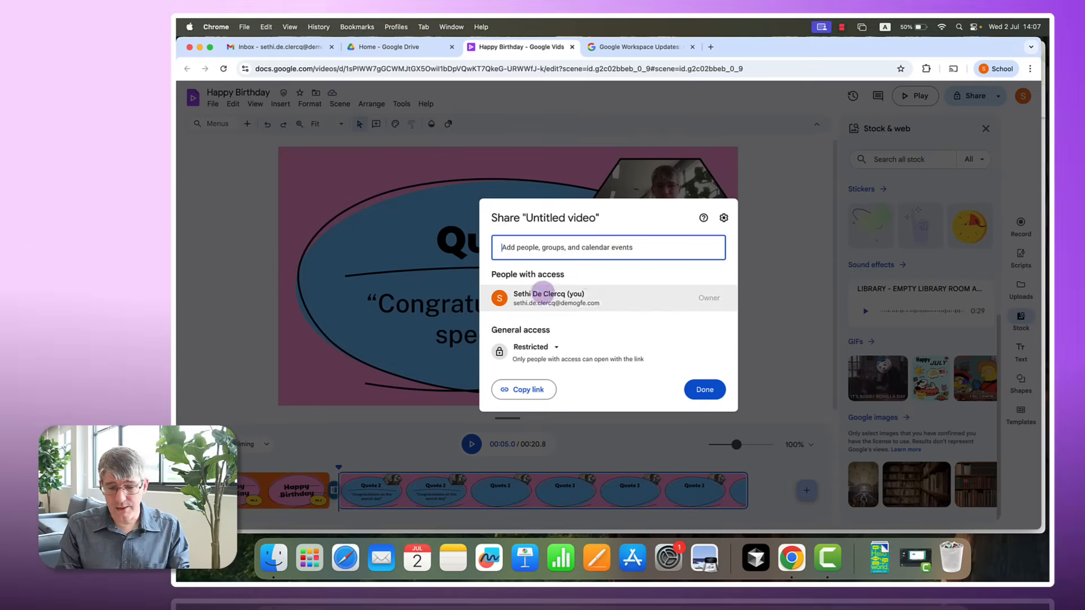
Export the Happy Birthday video to Drive as MP4 and open the exported file.
left_click(703, 389)
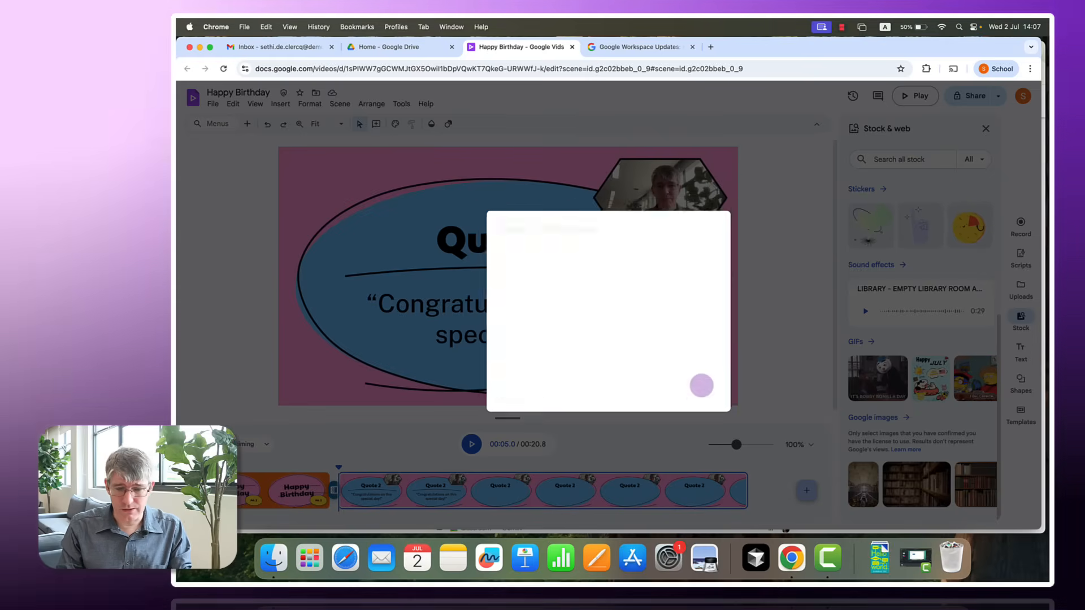
left_click(996, 96)
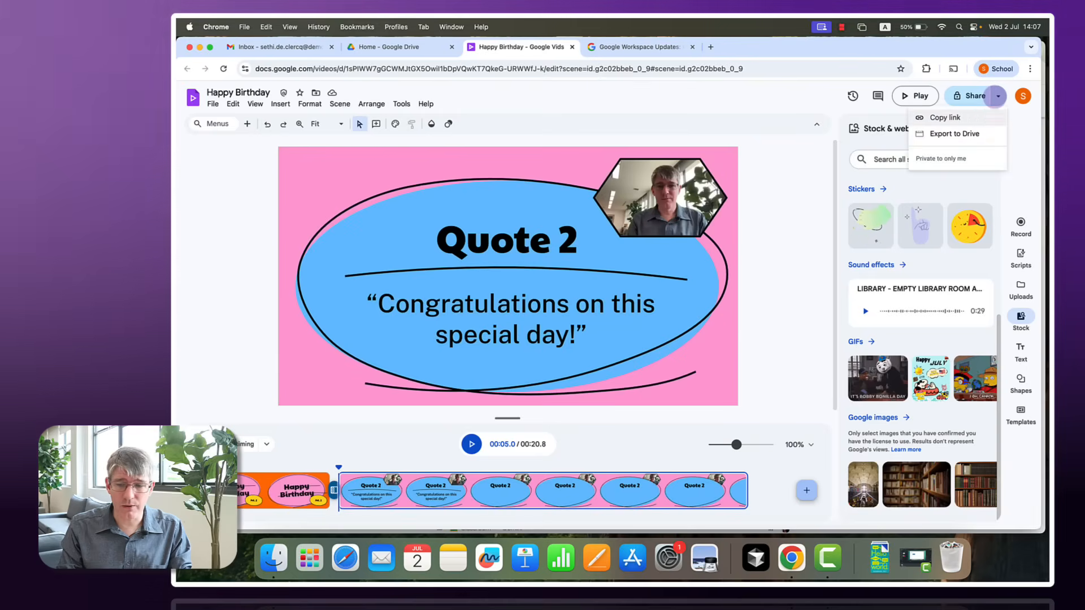
left_click(954, 134)
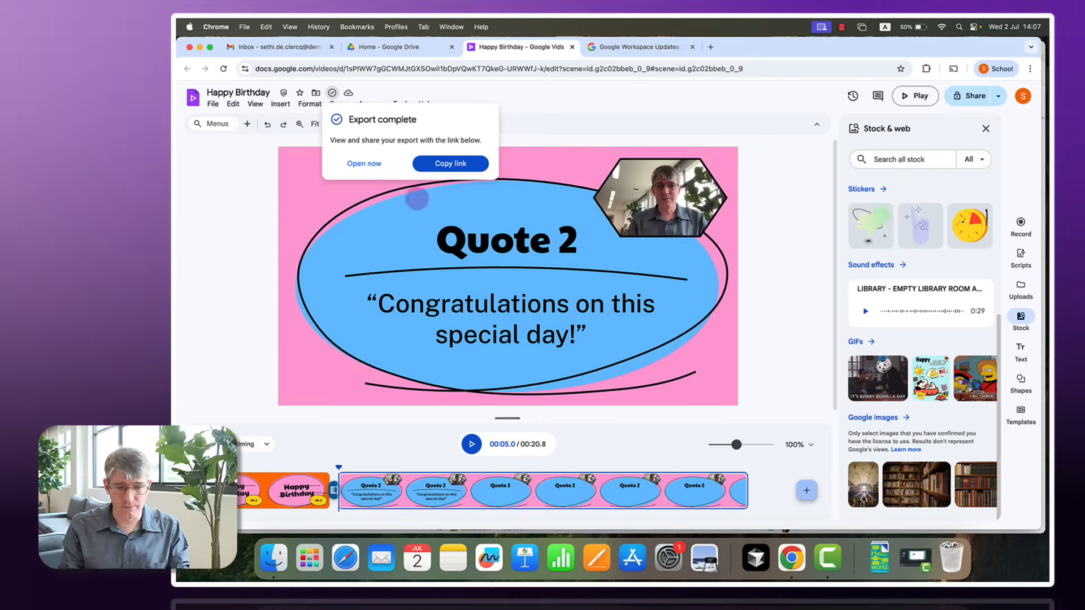
left_click(364, 164)
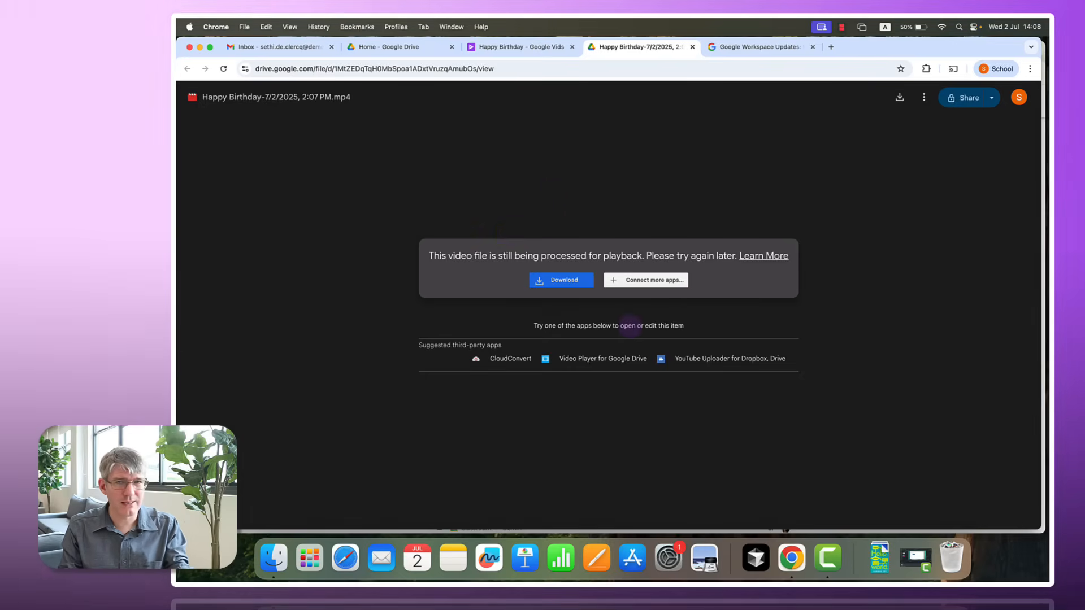
Download the exported Happy Birthday MP4 from the Drive preview page.
left_click(561, 279)
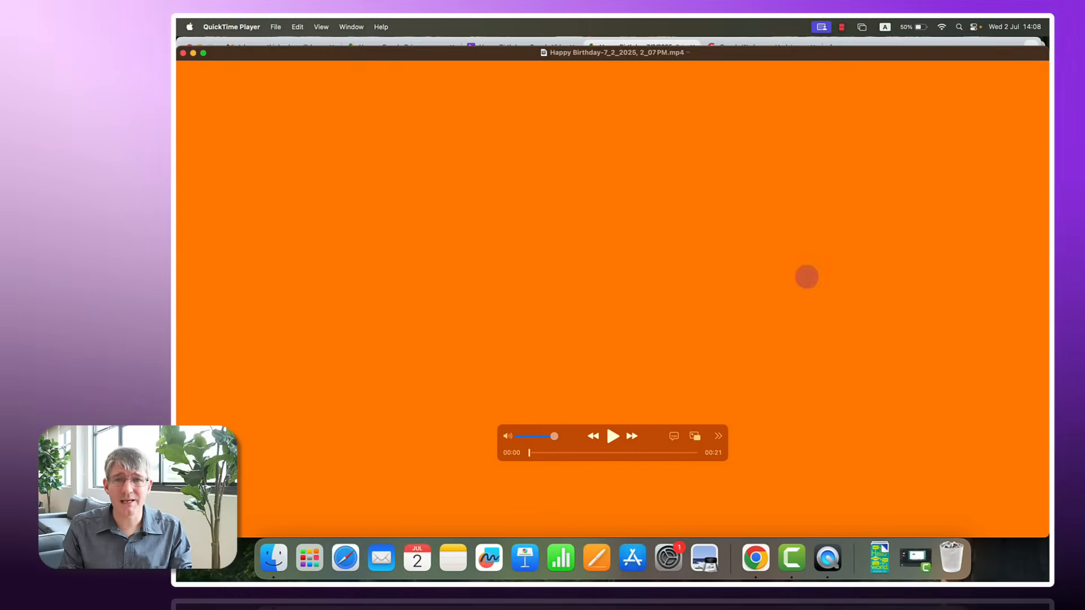
Play the Happy Birthday MP4 in QuickTime to the Quote 2 webcam greeting, then pause.
left_click(612, 436)
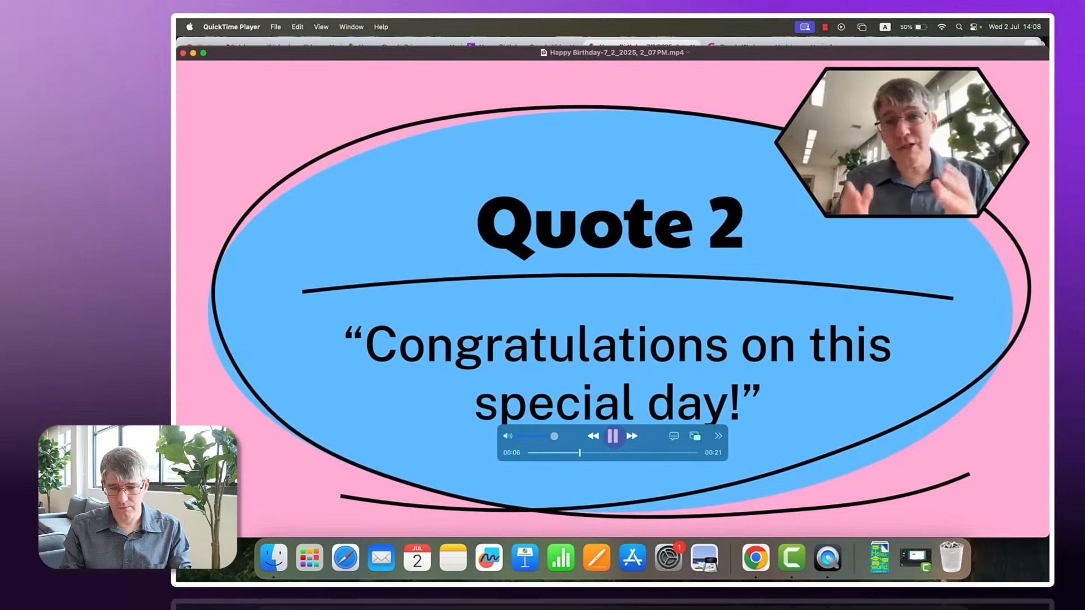
left_click(614, 436)
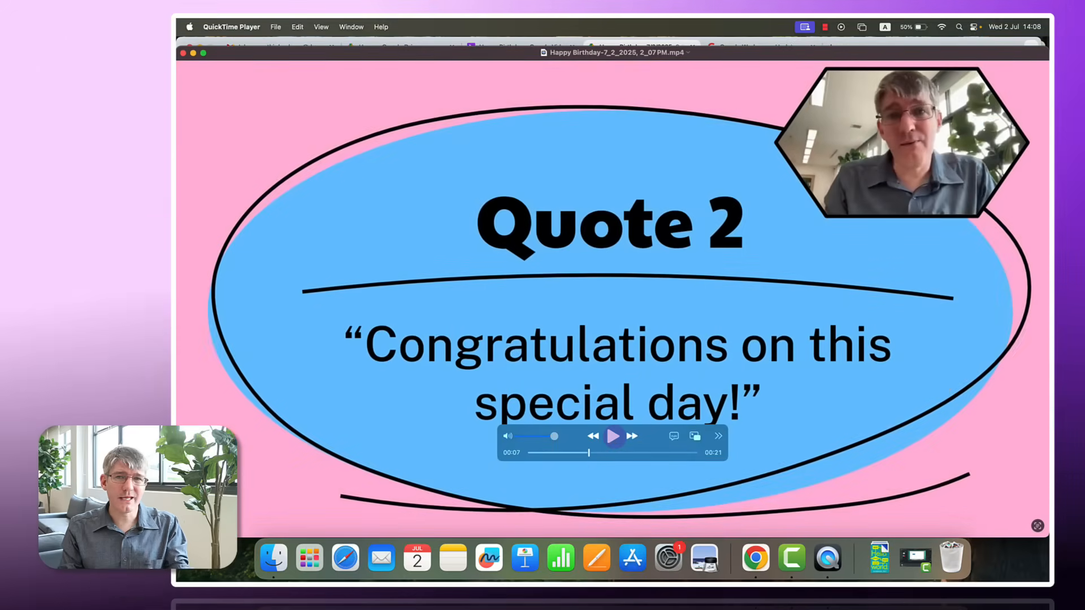